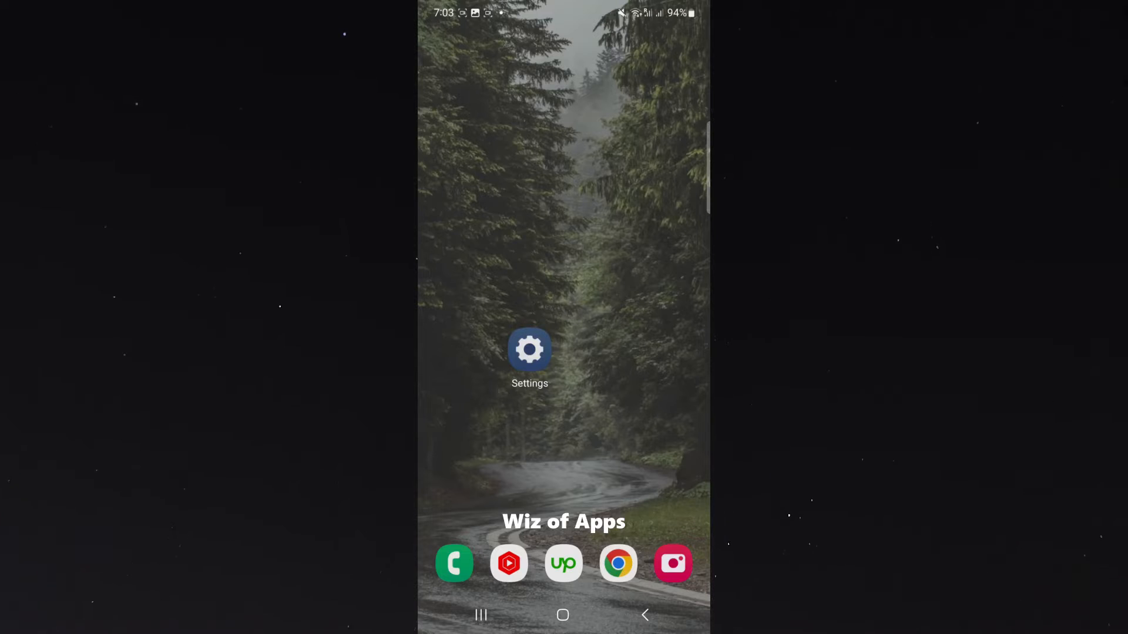
Step: Open Settings and scroll down to Battery and device care
left_click(530, 350)
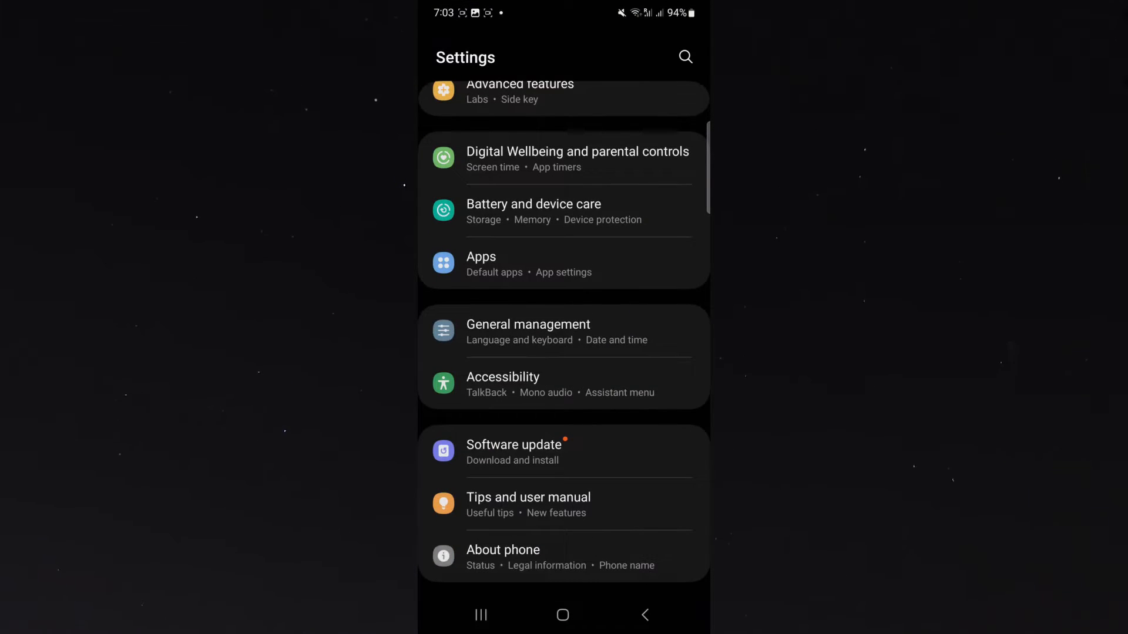
scroll("down", 3)
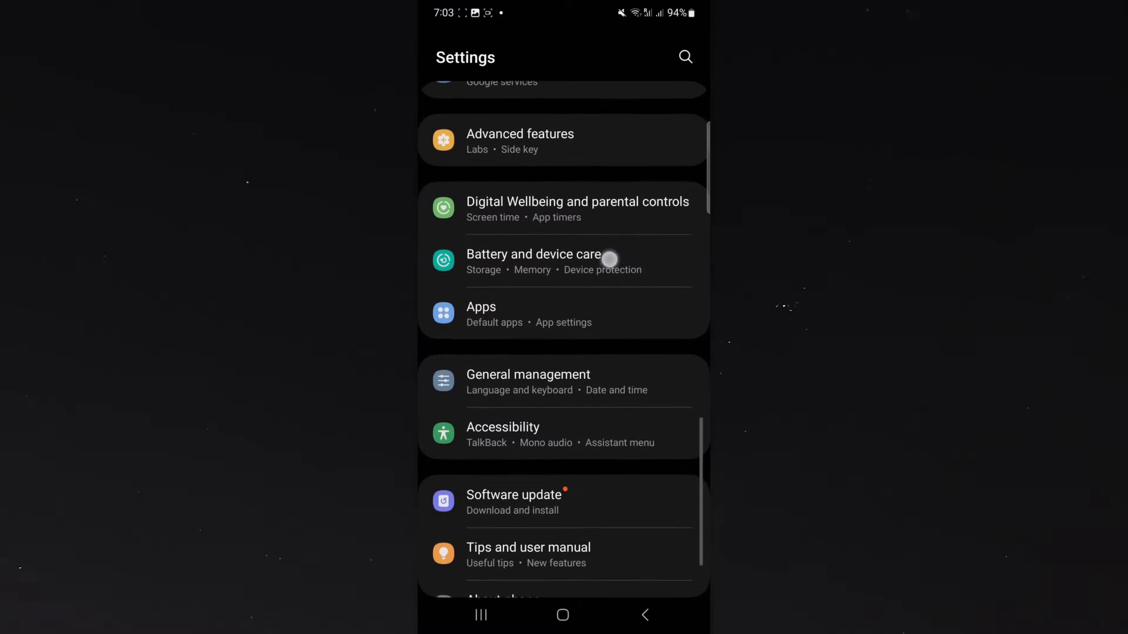
Step: Go into Battery and device care, then Storage, and find Duplicate files (209 MB)
left_click(534, 254)
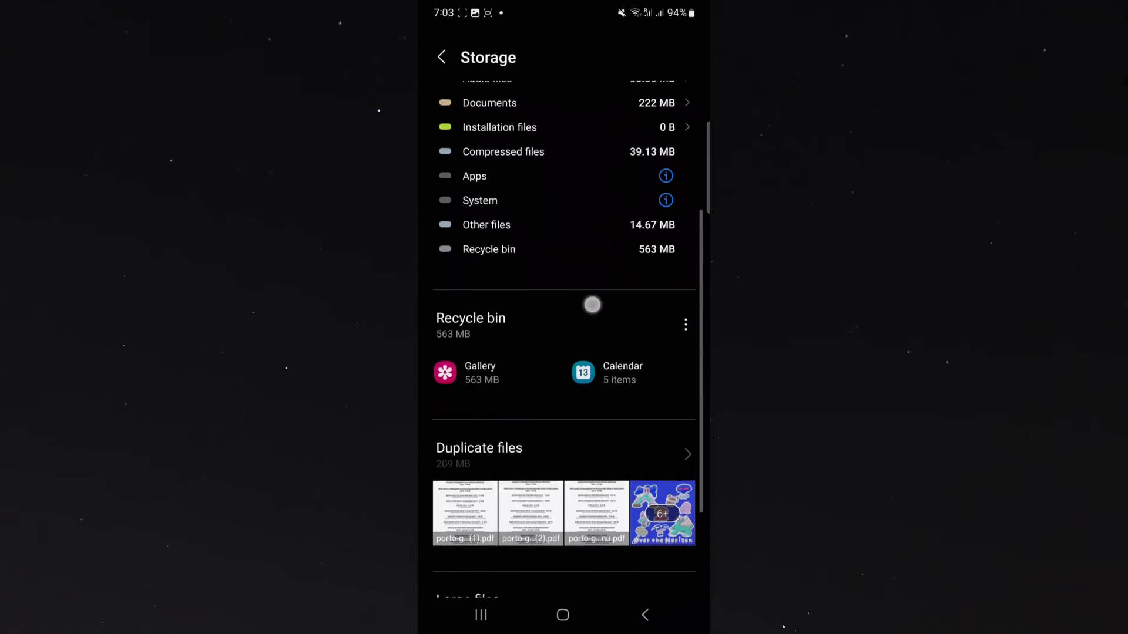
scroll("up", 3)
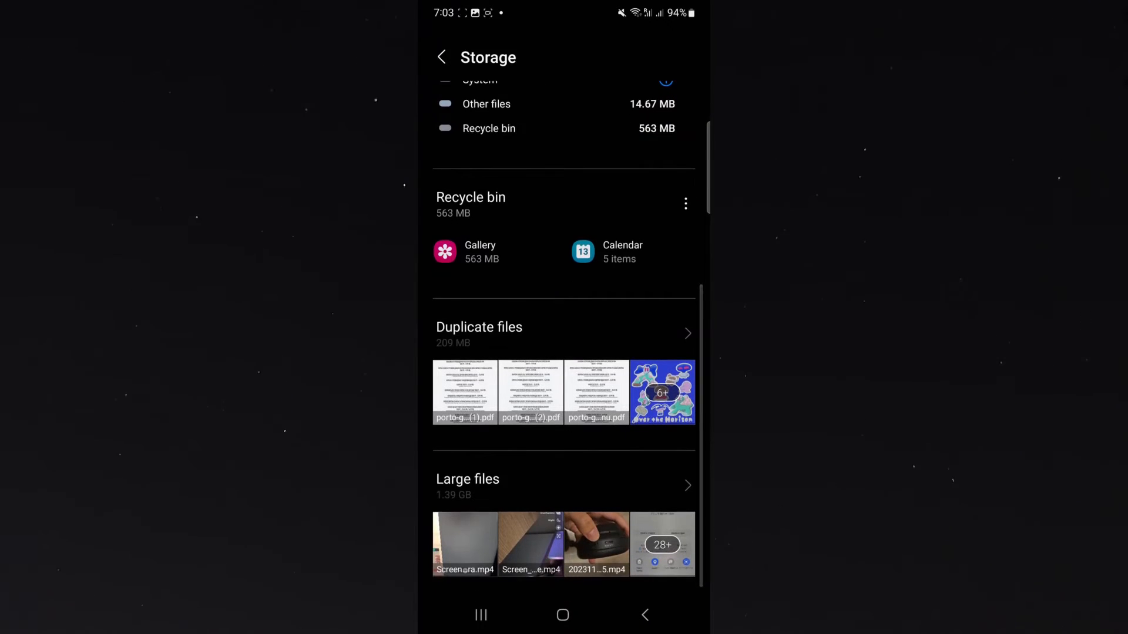
scroll("up", 3)
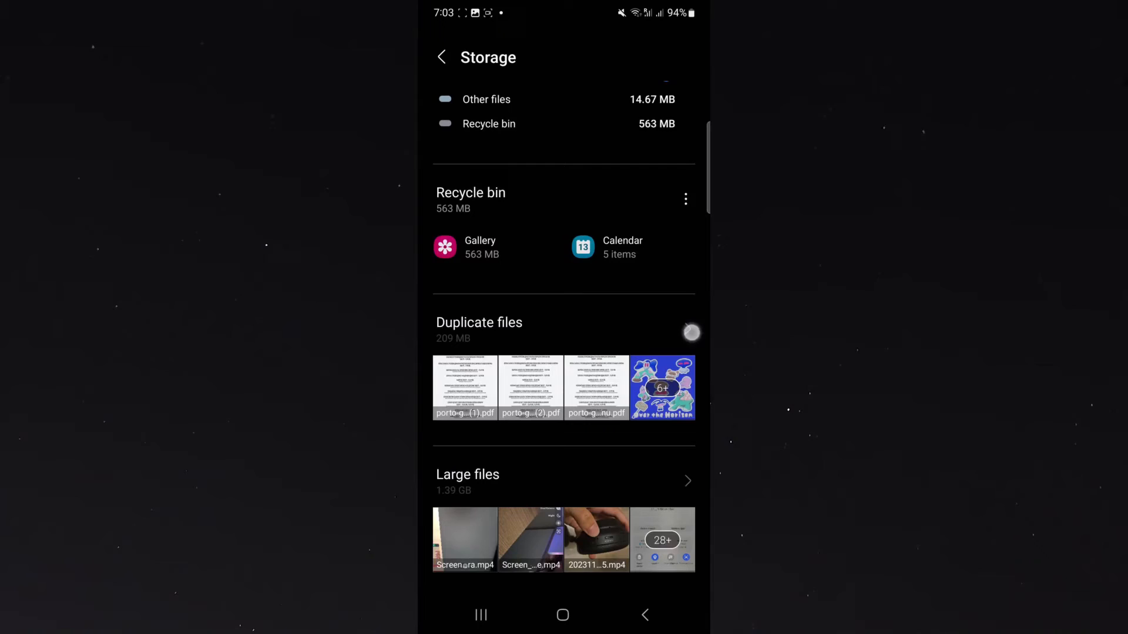
Step: Move the five auto-selected duplicate copies to the Recycle bin
left_click(563, 388)
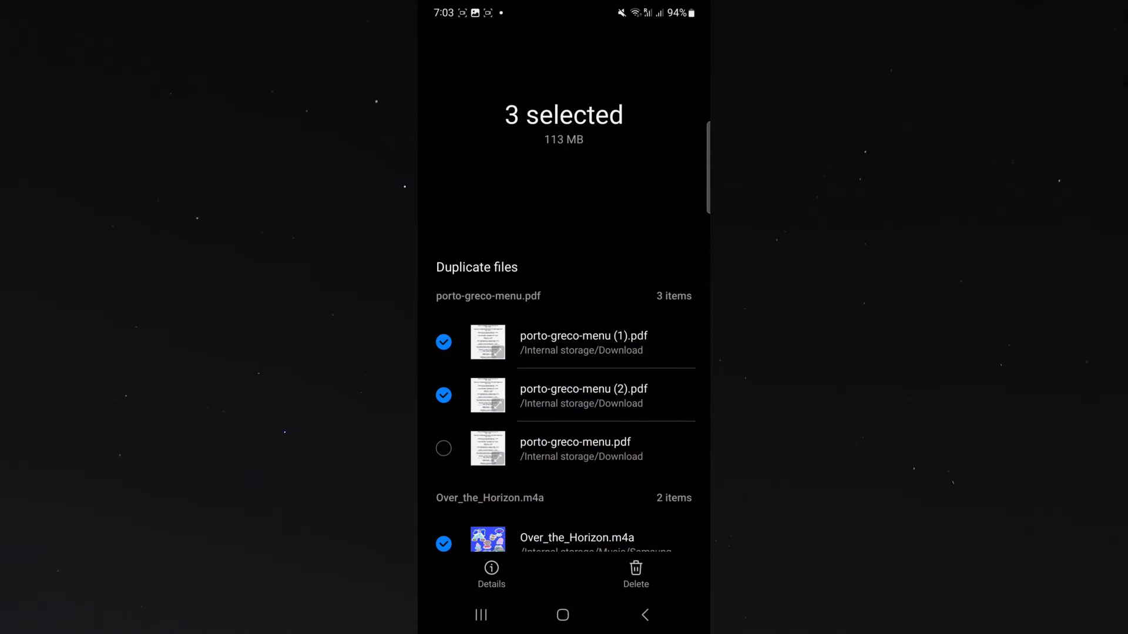
scroll("down", 3)
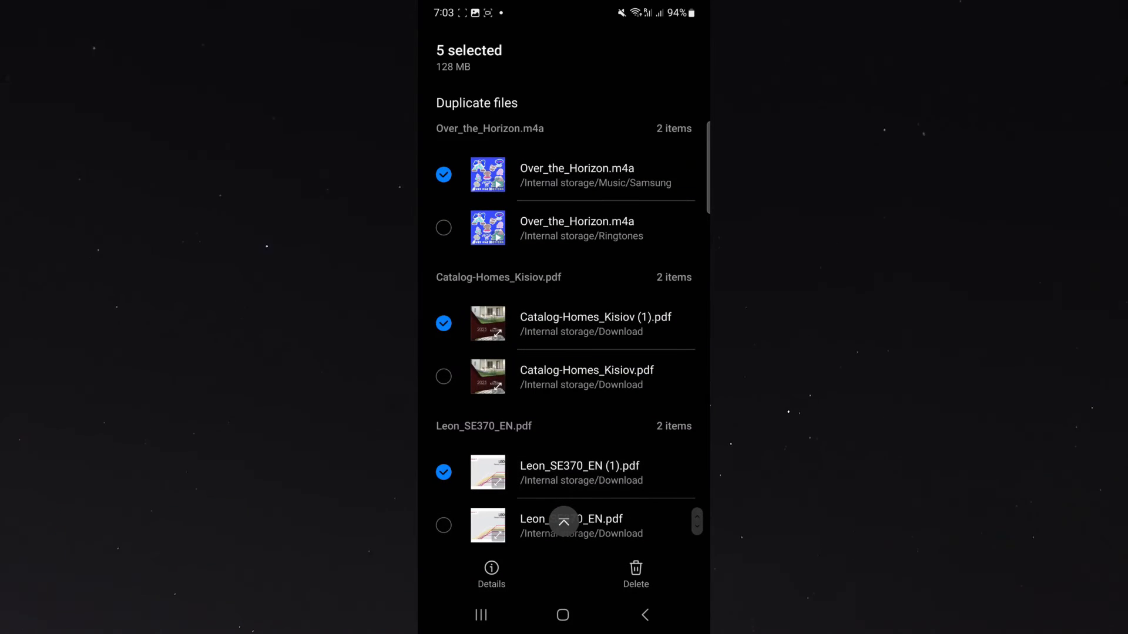
left_click(635, 574)
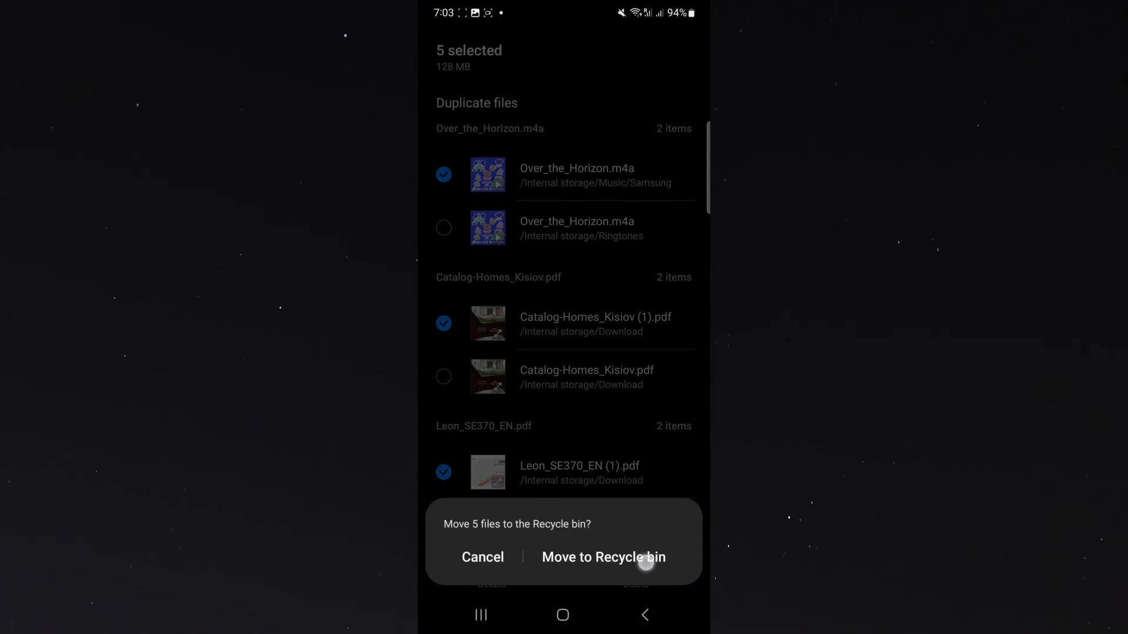
left_click(603, 557)
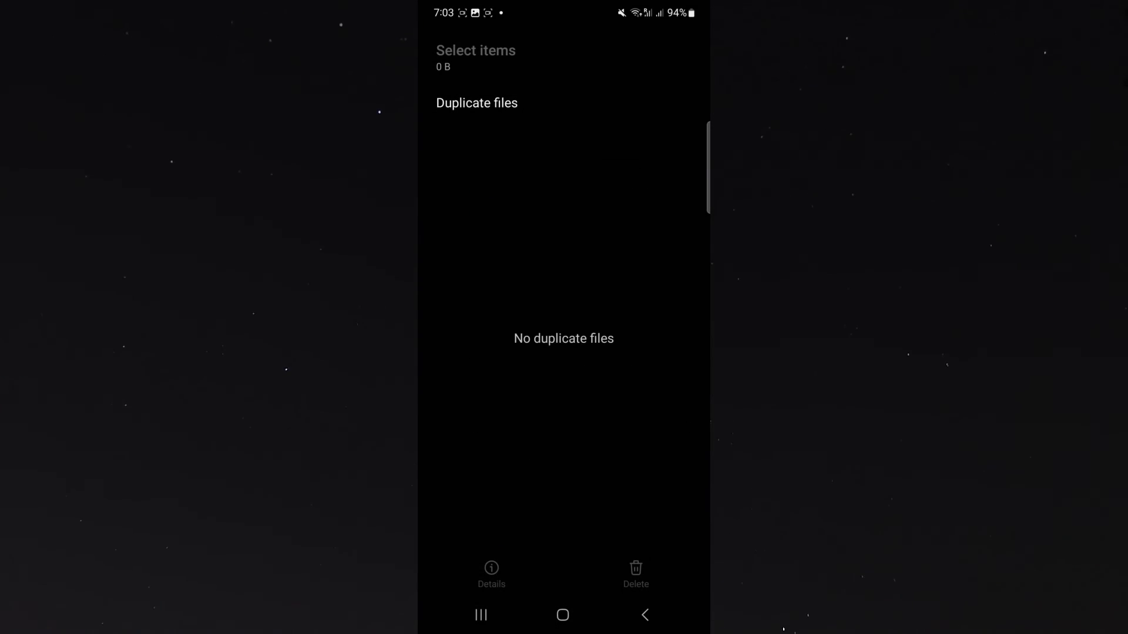